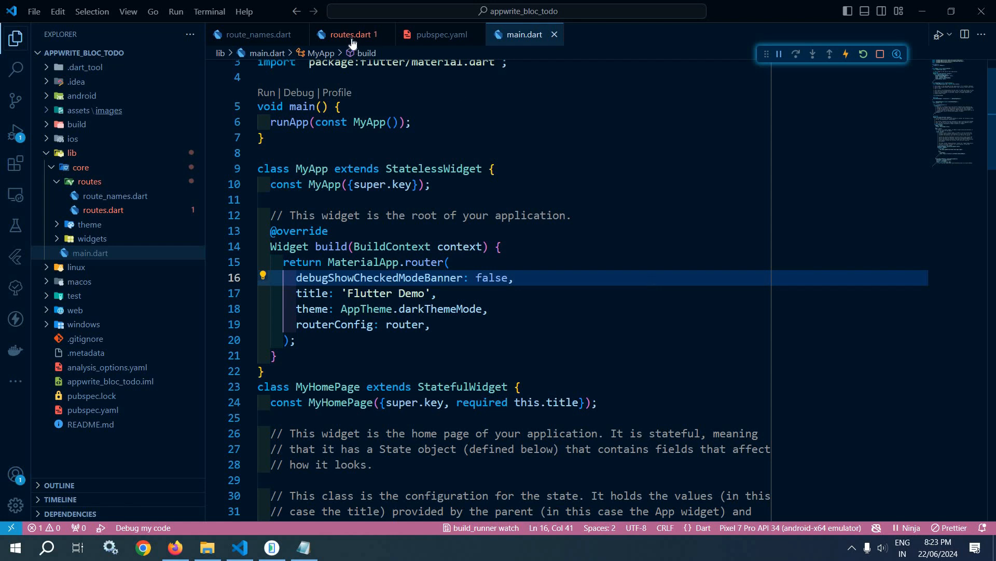
- Create the lib/features/splash/view folder and an empty splash_view.dart file
left_click(350, 34)
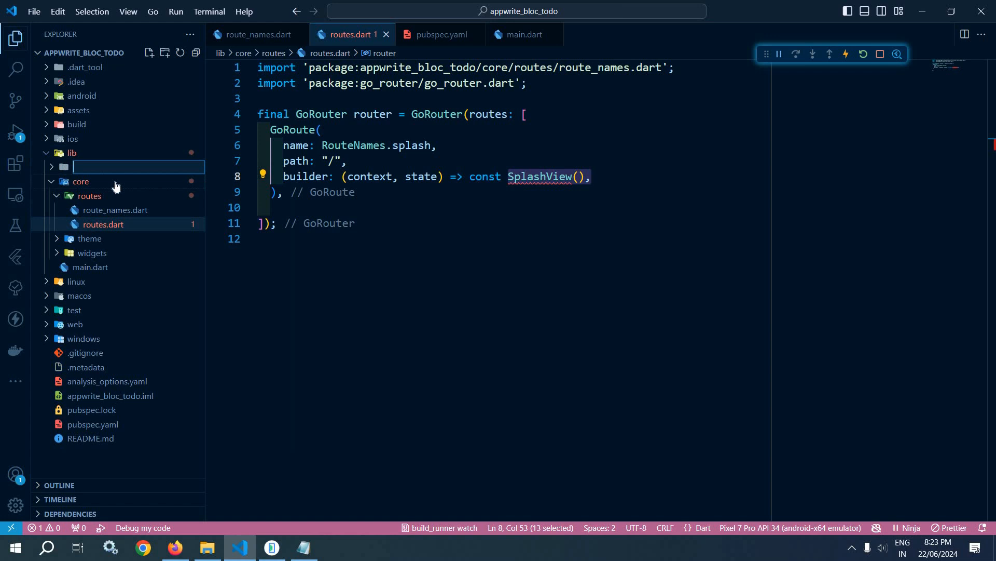
type("fea")
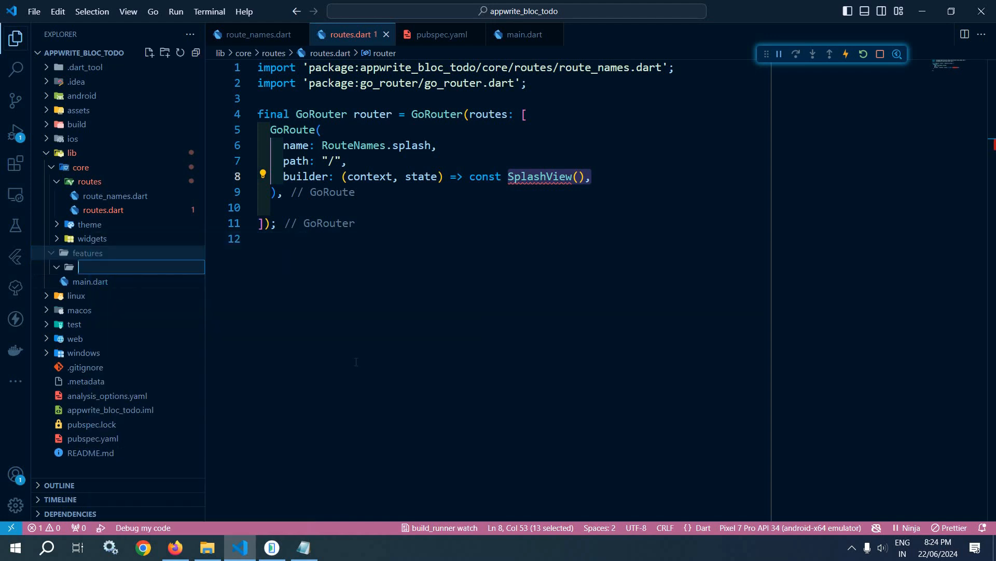
type("splash")
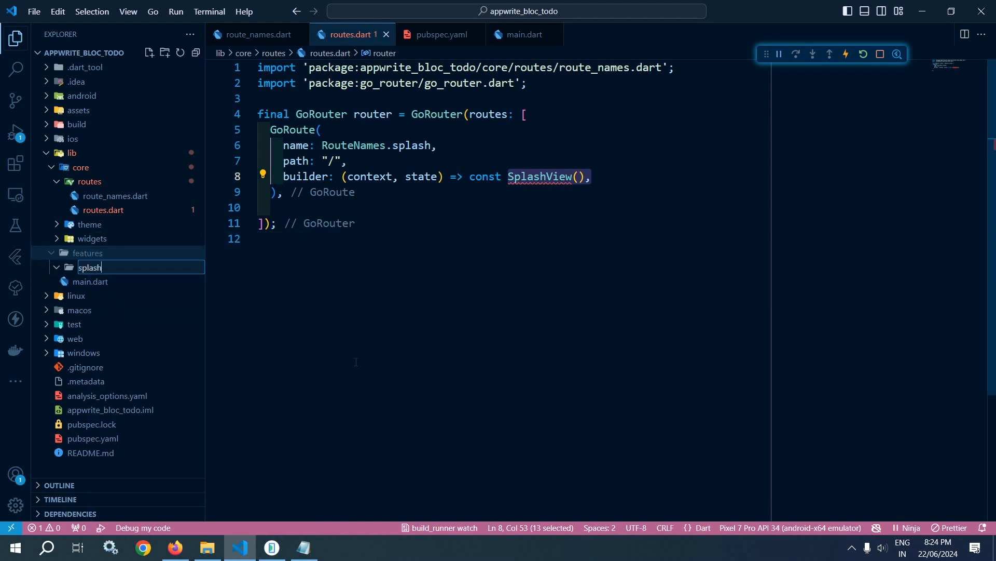
key("Enter")
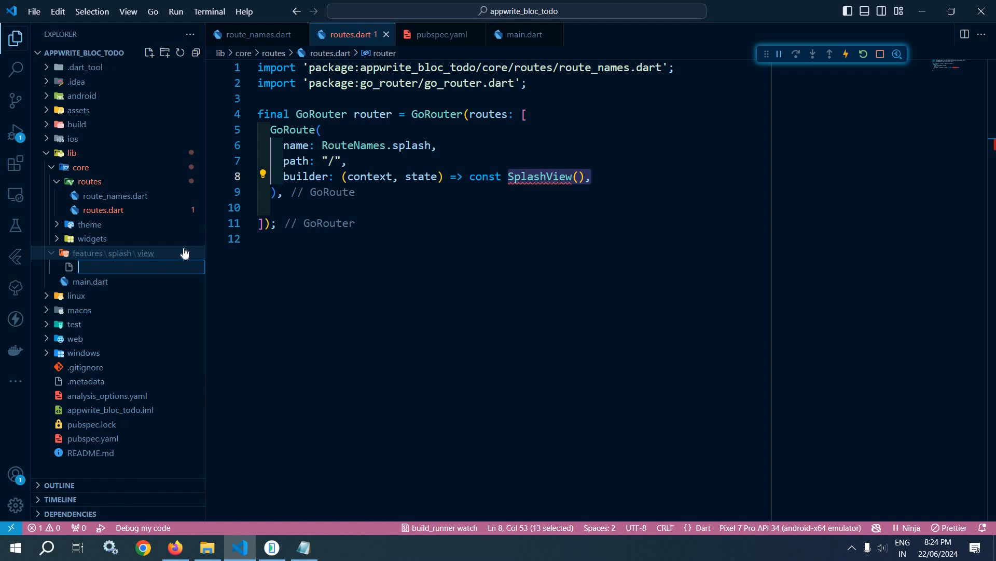
type("splash_")
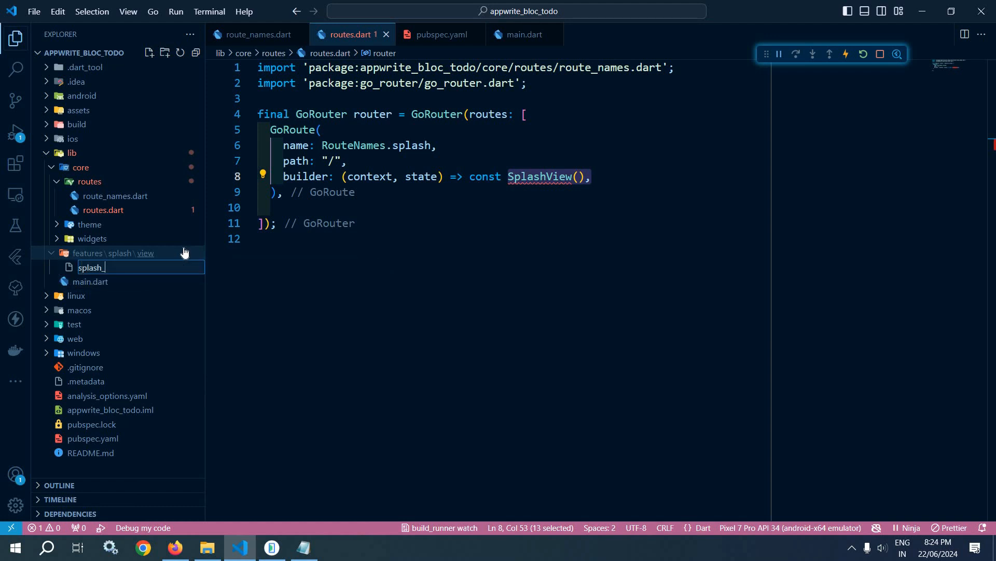
type("view.dar")
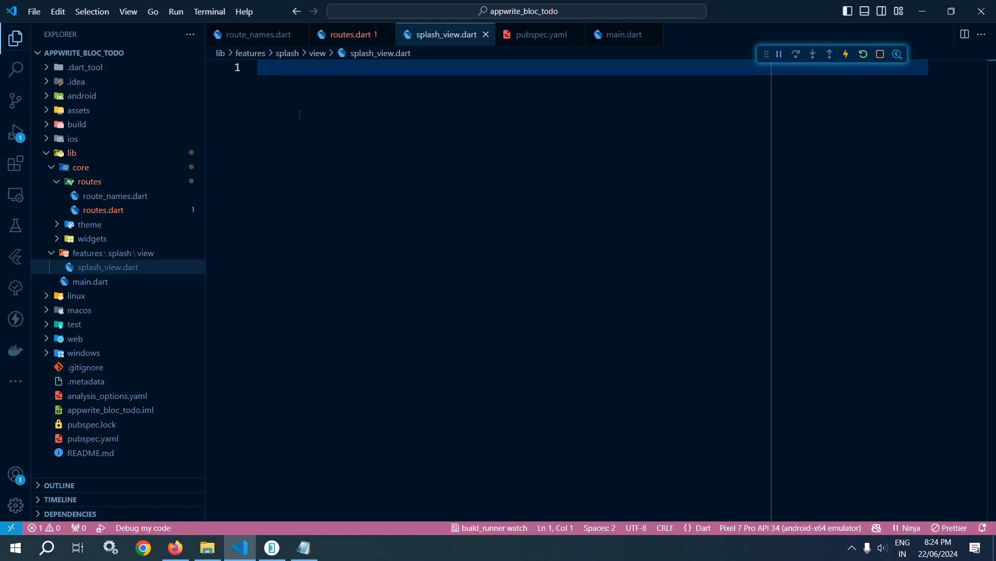
- Insert the fst Stateful widget snippet and rename MyWidget to SplashView
type("fst")
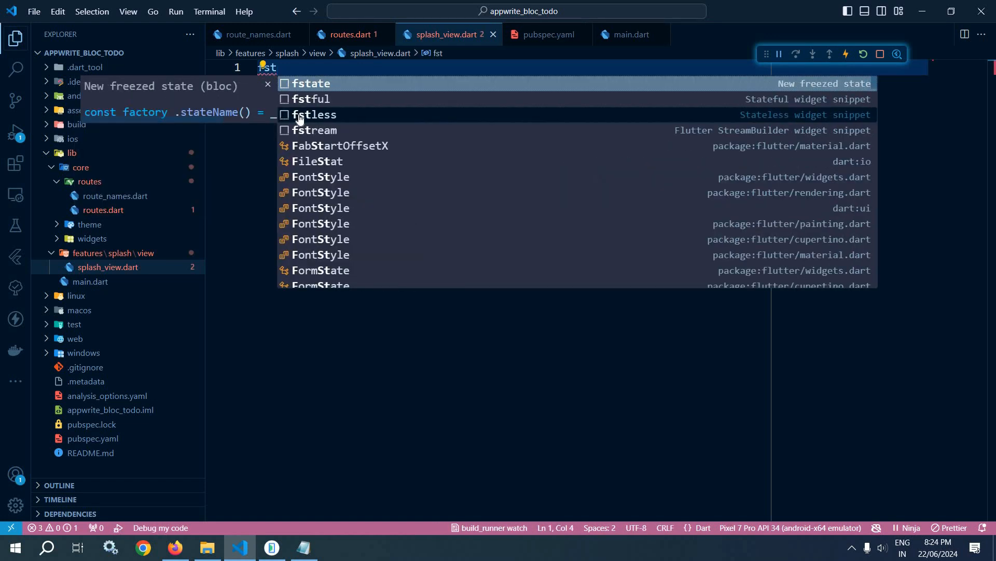
type("f")
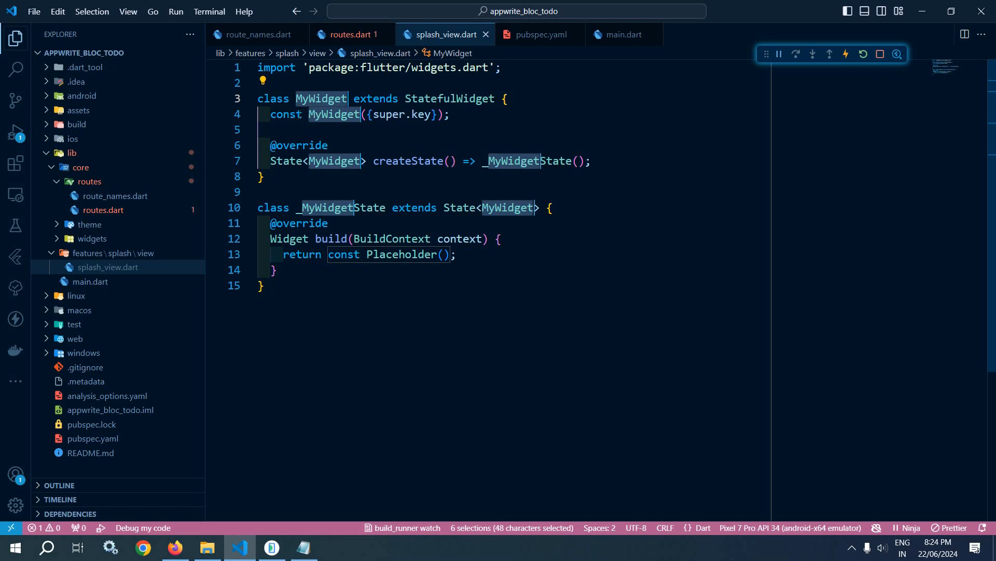
type("SplashView")
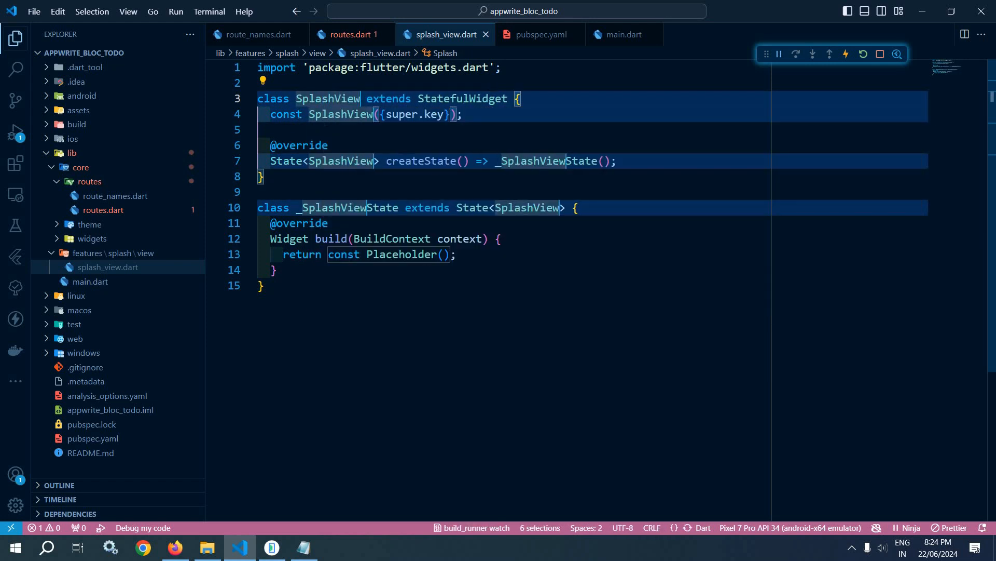
left_click(263, 285)
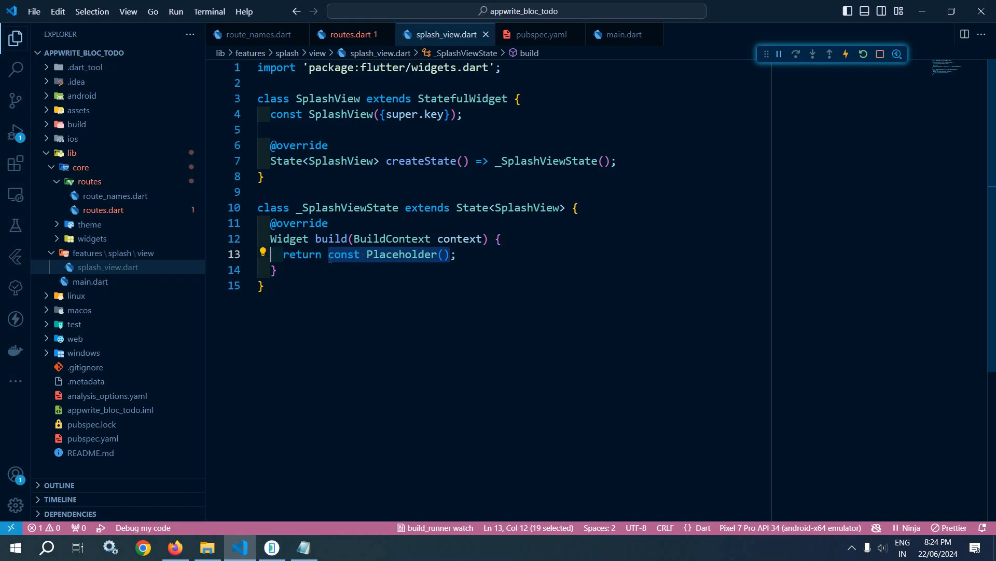
- Replace Placeholder with a Scaffold centering Image.asset('') sized 80 by 80
type("Scaff")
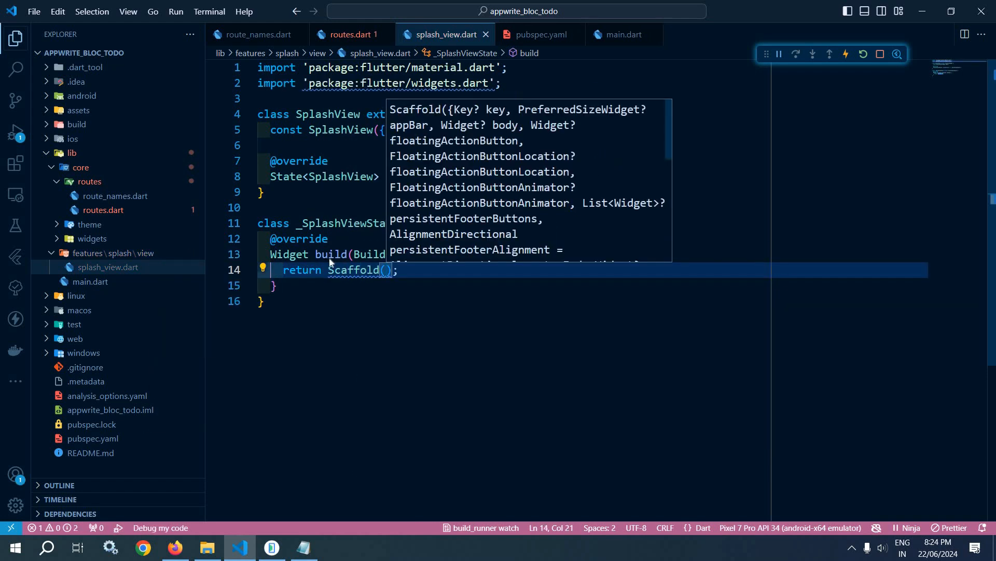
type("b")
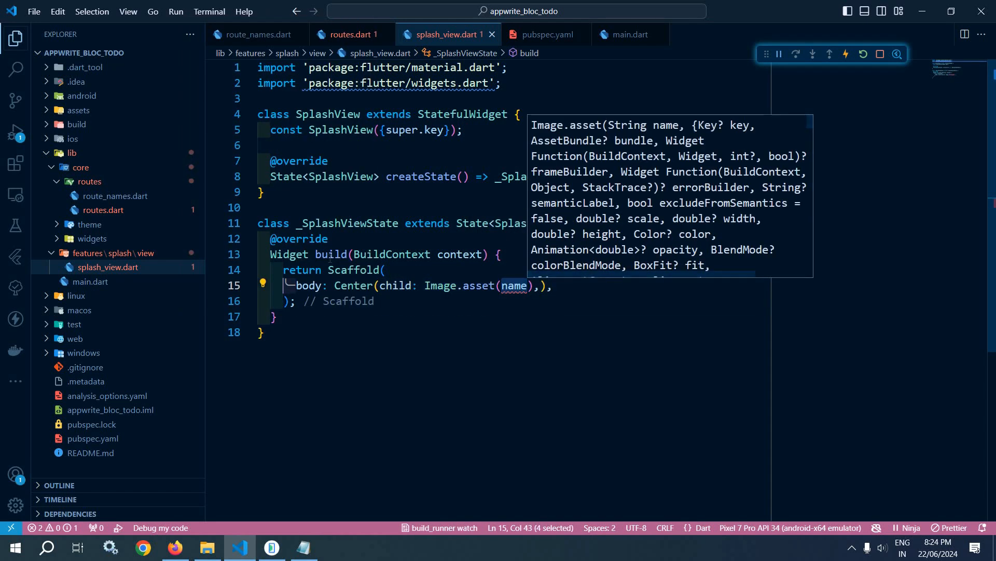
key("Delete")
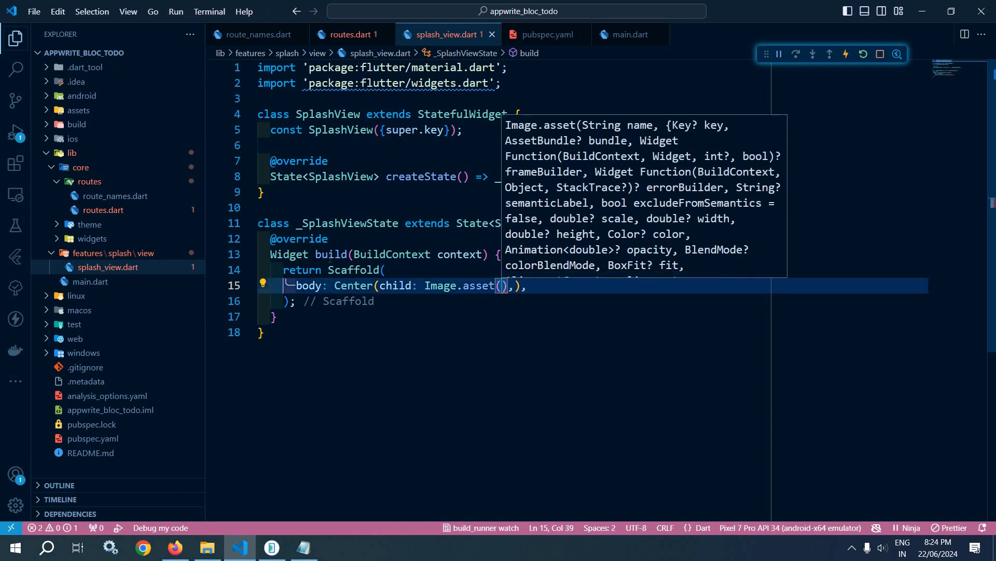
type("''")
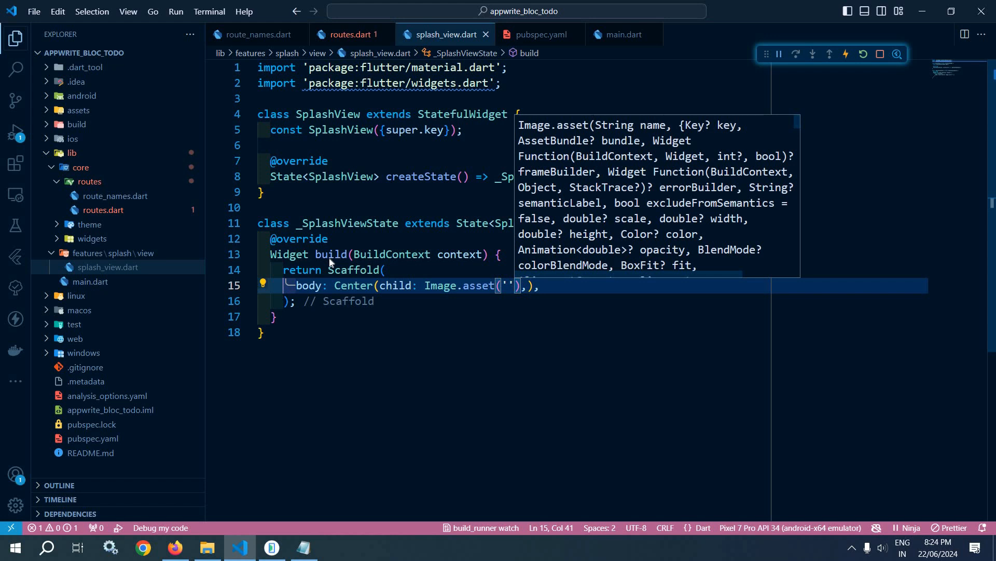
type(",width: 80,")
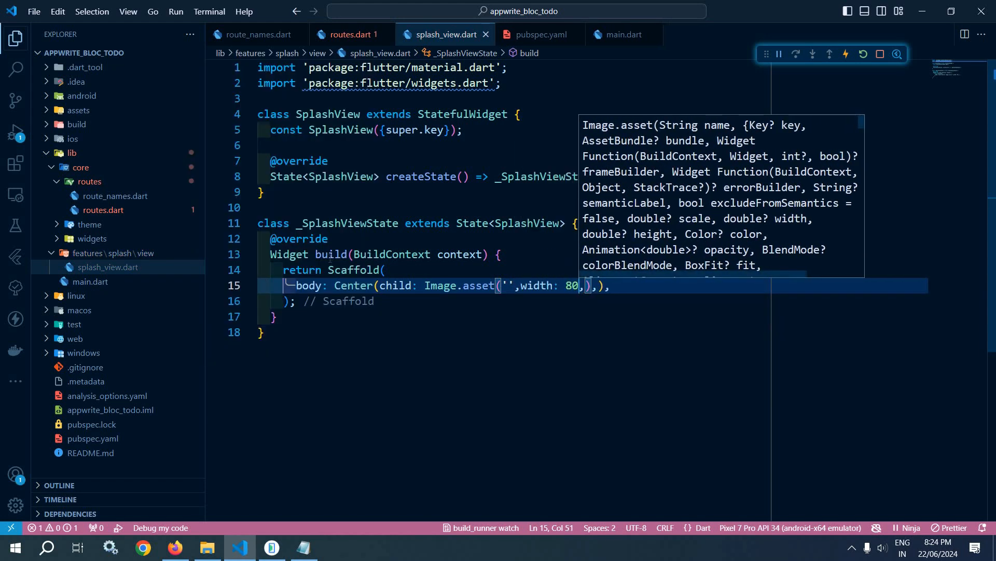
type("height: 80,")
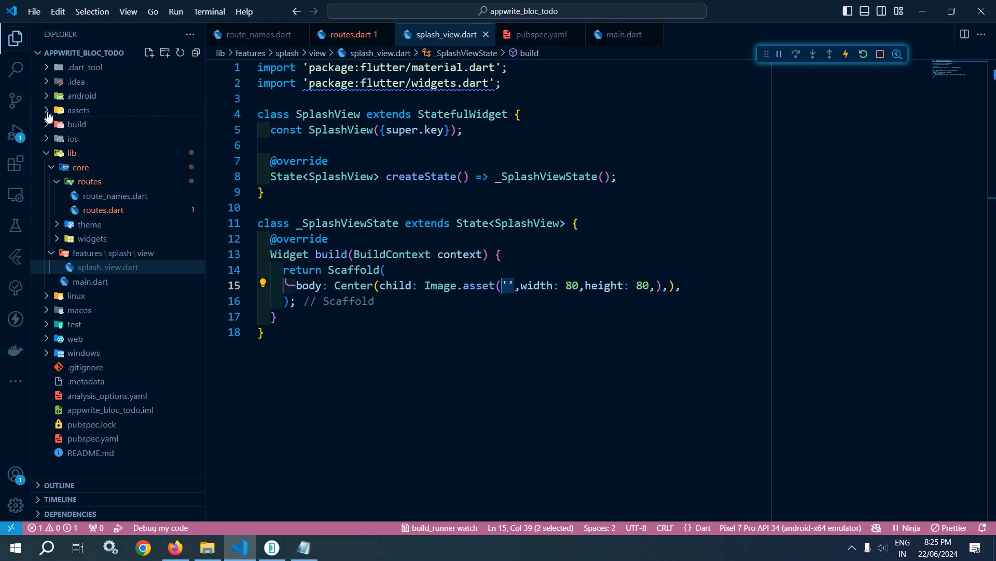
- Confirm logo.png in assets/images and pubspec.yaml assets, then add a folder under lib/core
left_click(77, 110)
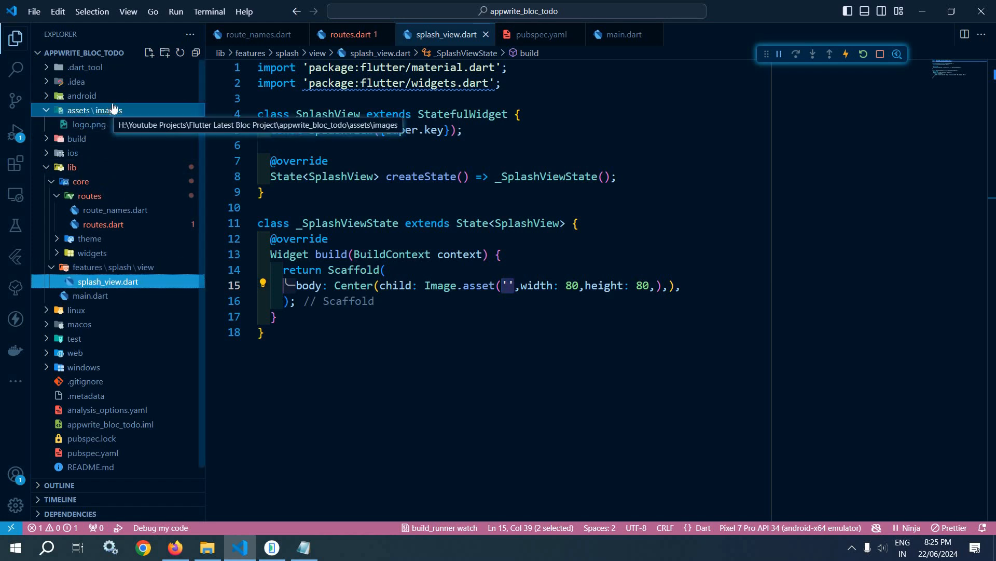
mouse_move(82, 129)
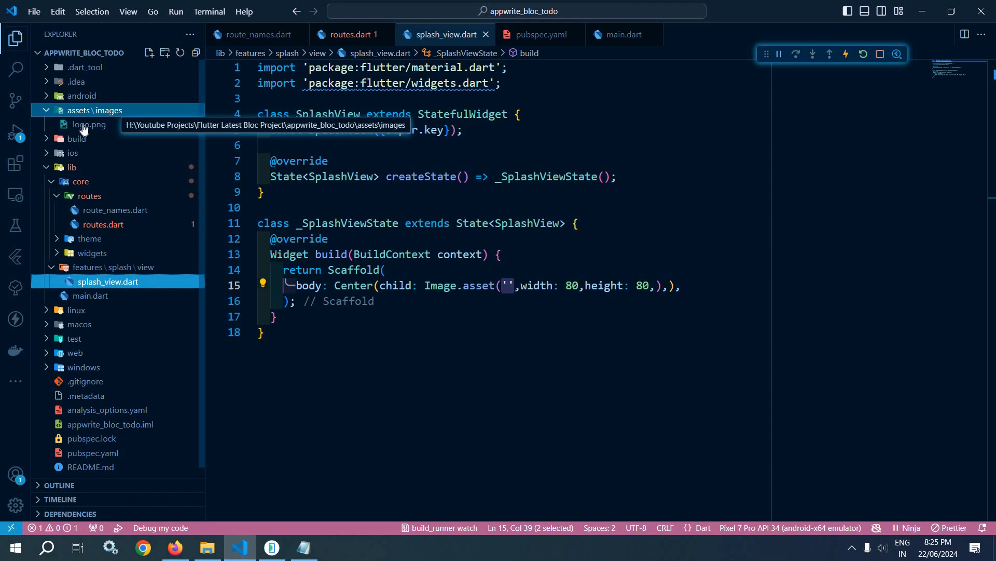
mouse_move(88, 124)
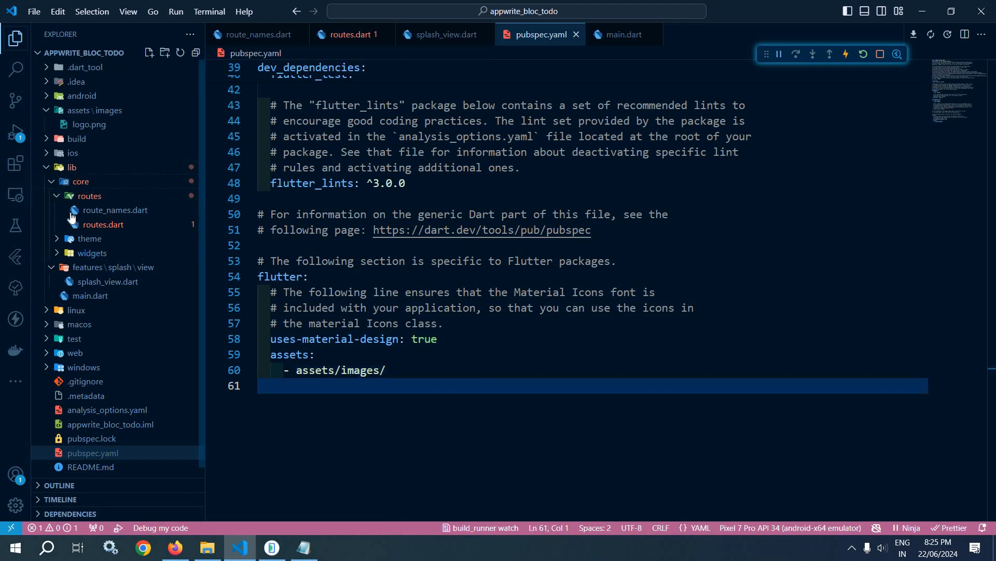
left_click(89, 195)
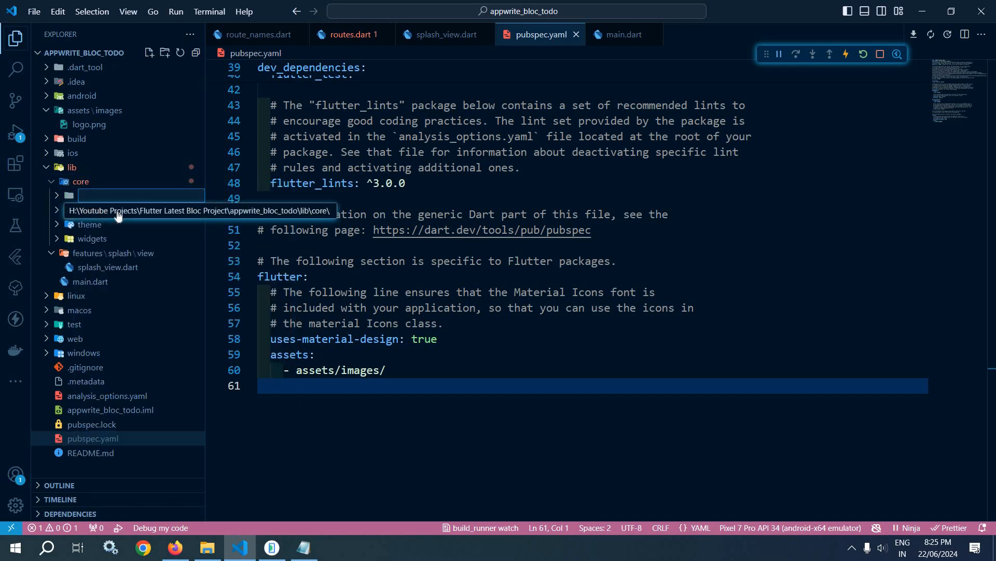
- Name the new core folder utils and add an empty app_image_url.dart inside it
type("utils'")
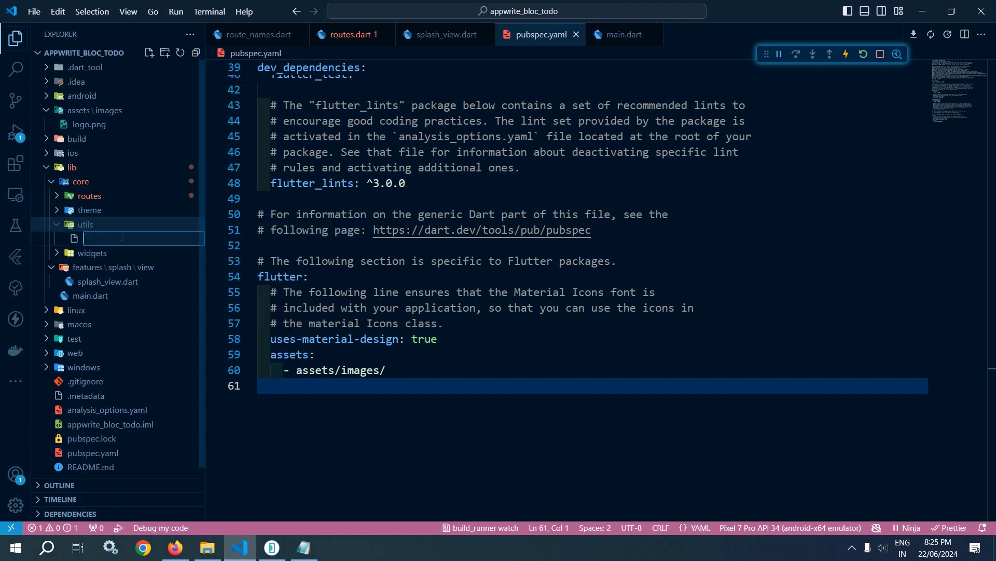
type("app_i")
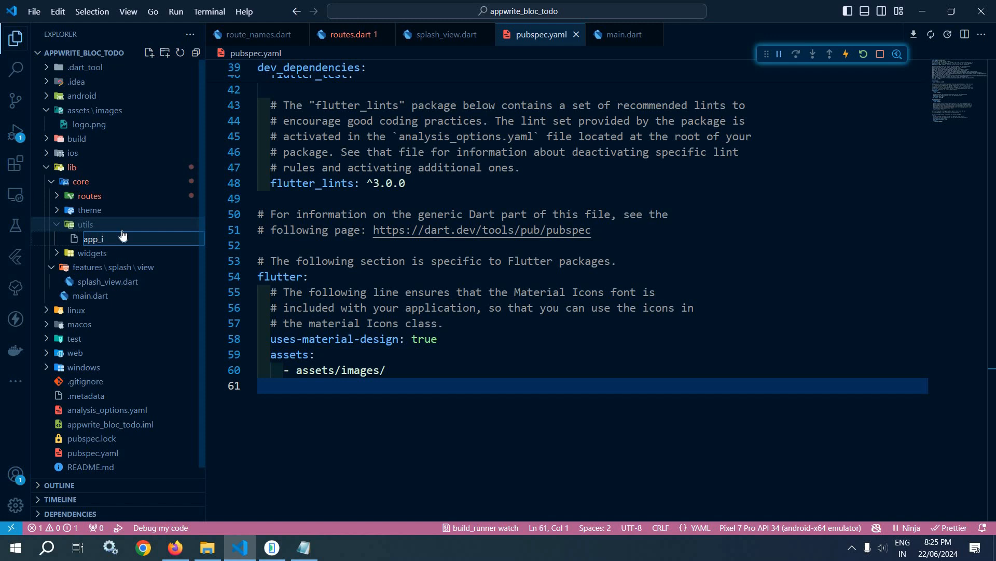
type("mage_url.dart")
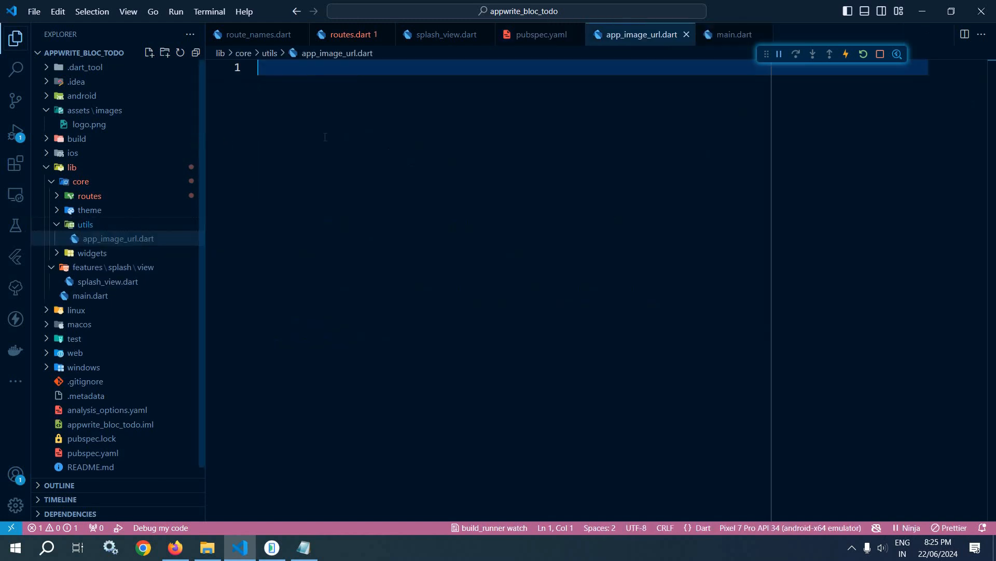
- Write class AppImageUrl with static const logo = 'assets/images/logo.png'
type("class")
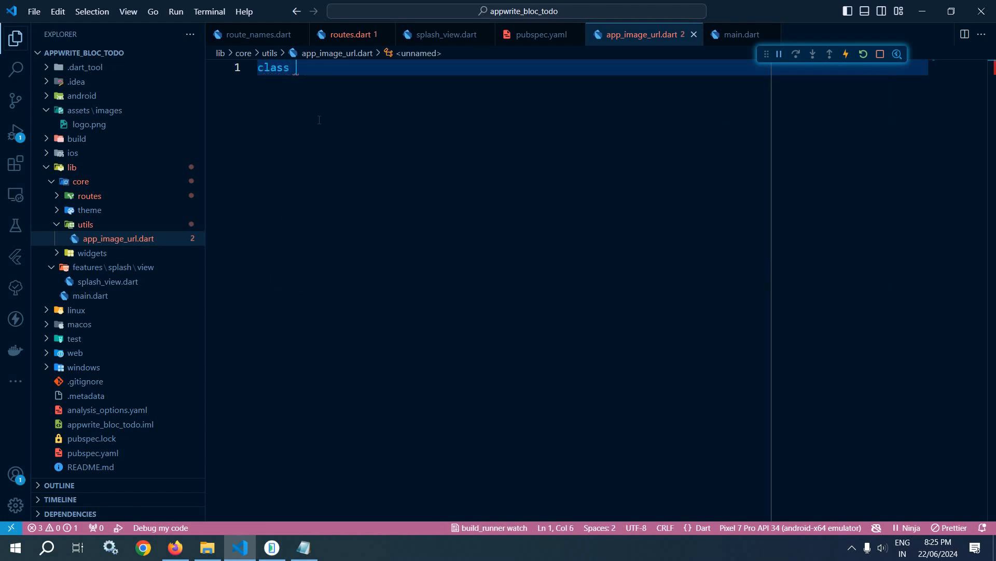
type("AppImageUrl")
type("st")
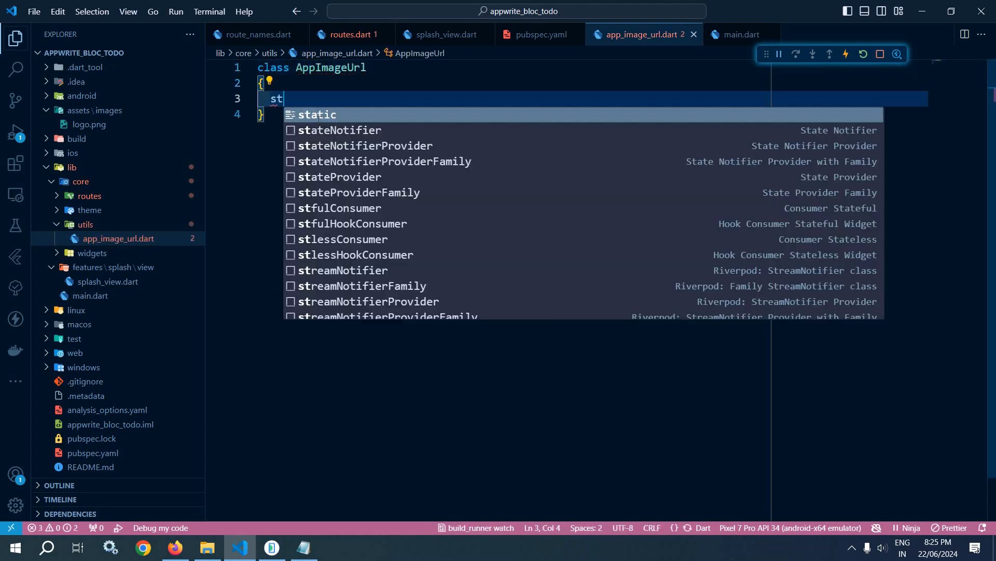
type("atic const l")
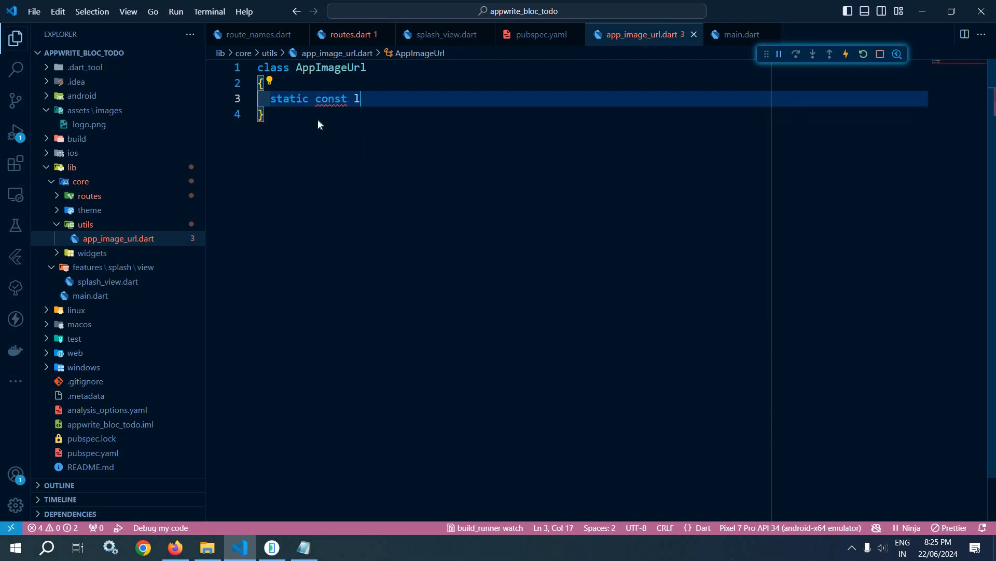
type("ogo=")
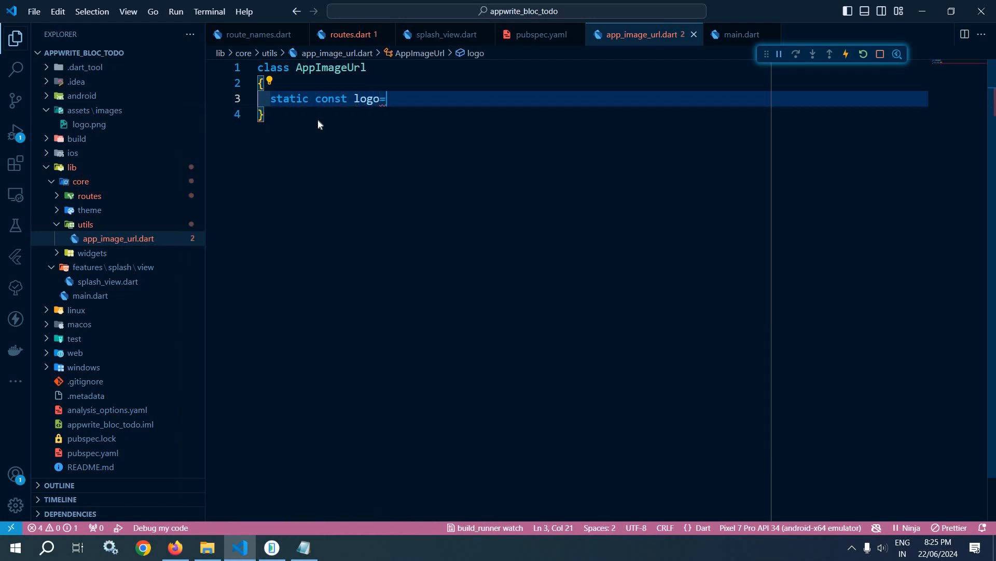
type("''")
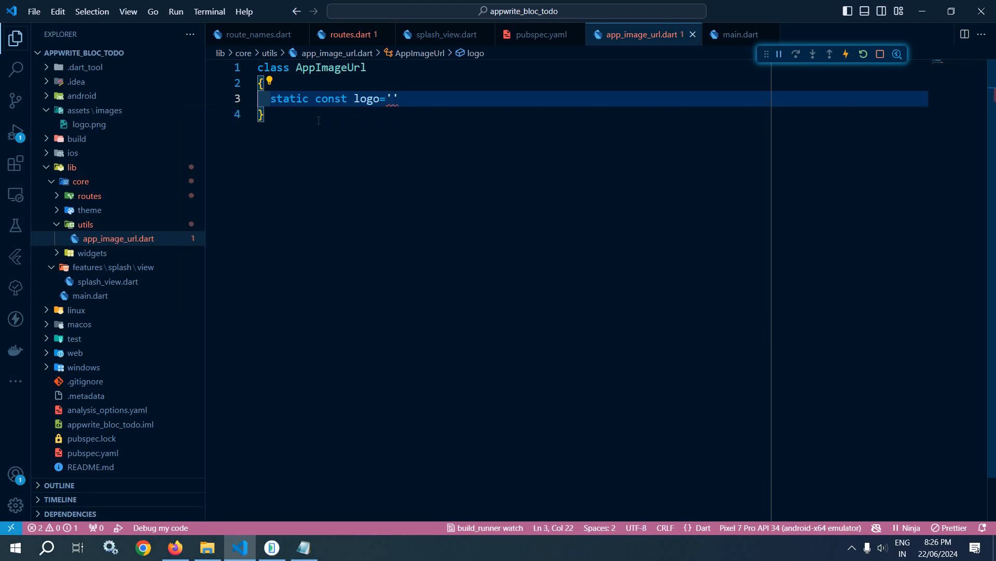
type("assets/images")
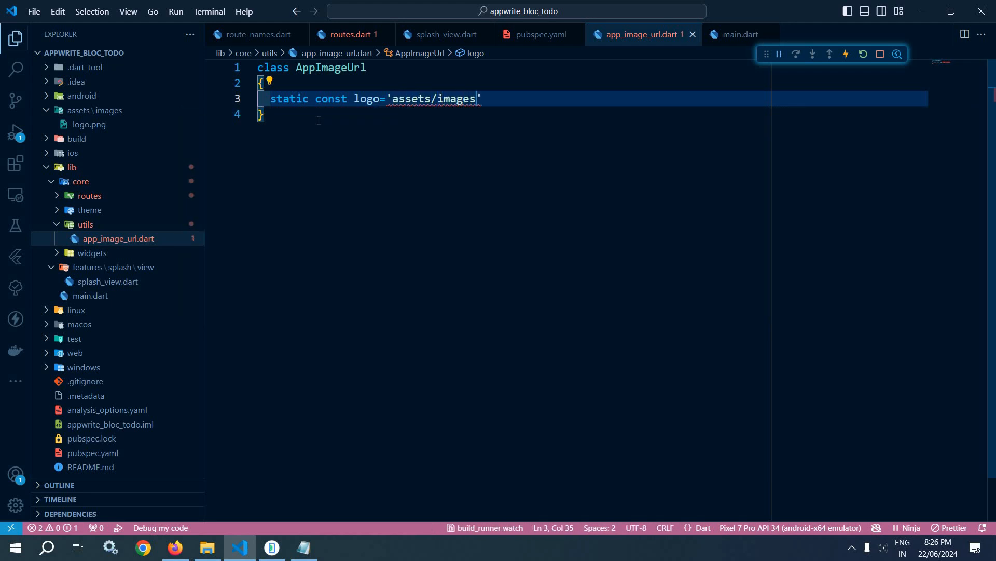
type("/lo")
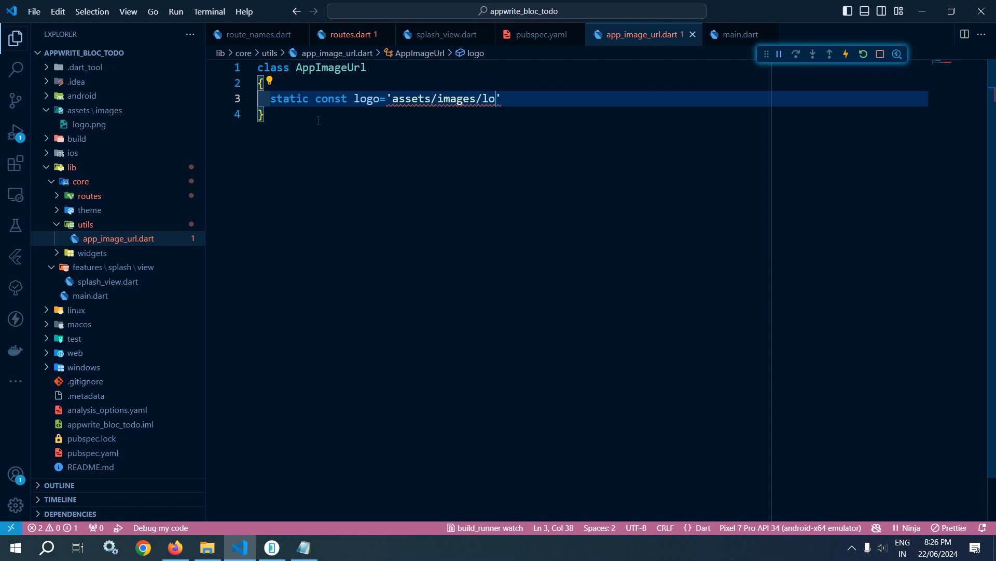
type("go.")
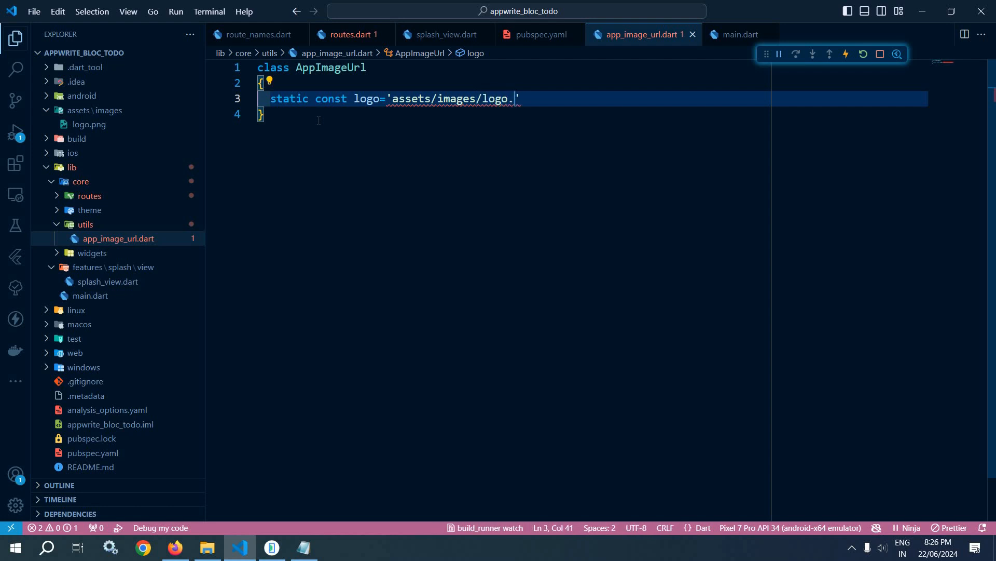
type("png")
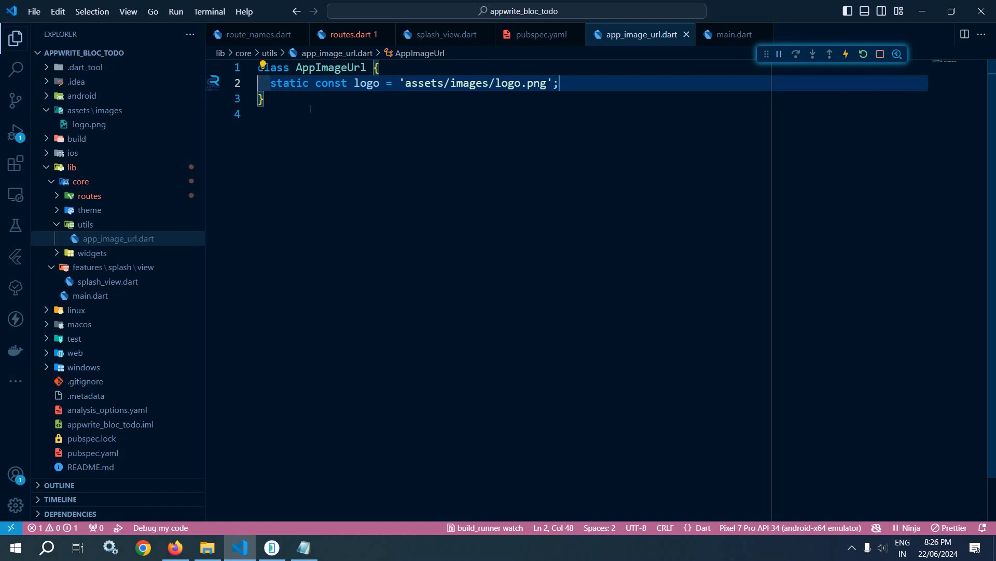
mouse_move(510, 119)
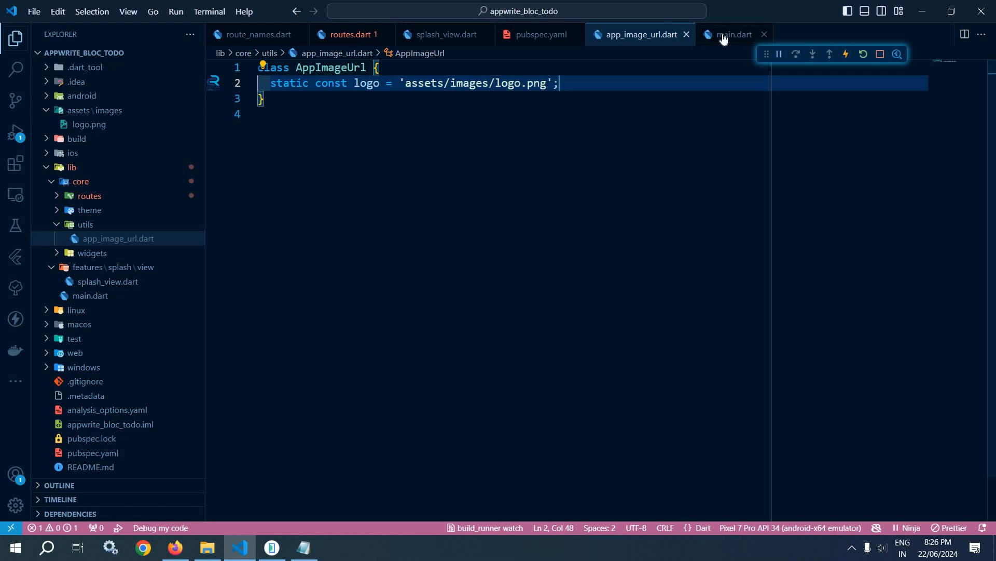
- In splash_view.dart, set Image.asset's path to AppImageUrl.logo and import app_image_url.dart
left_click(730, 34)
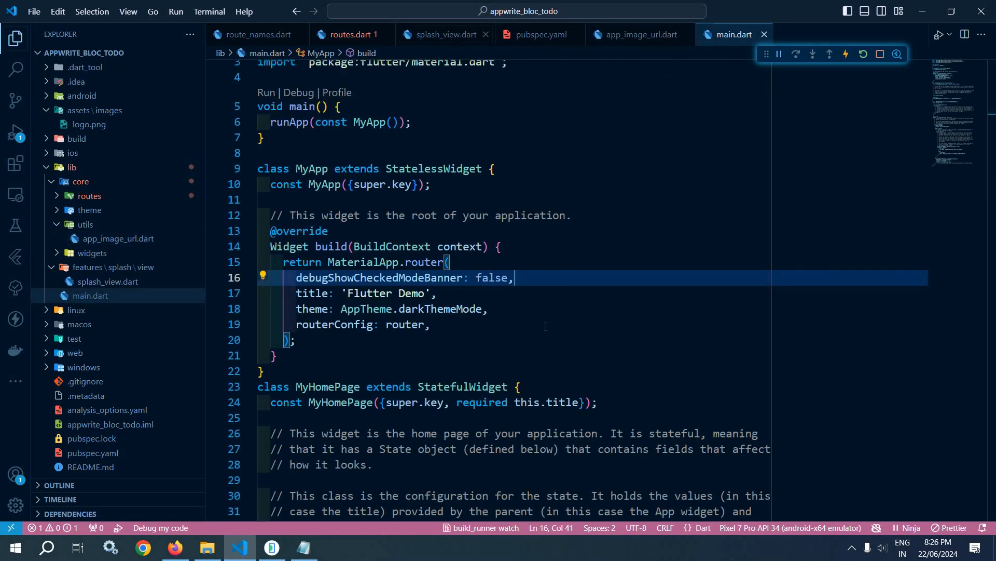
left_click(438, 34)
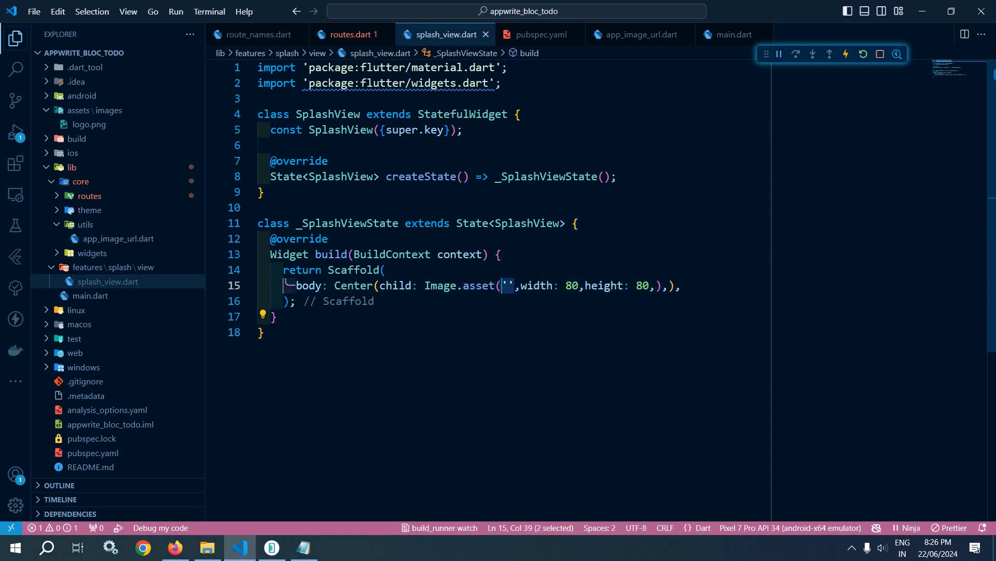
type("AppIma")
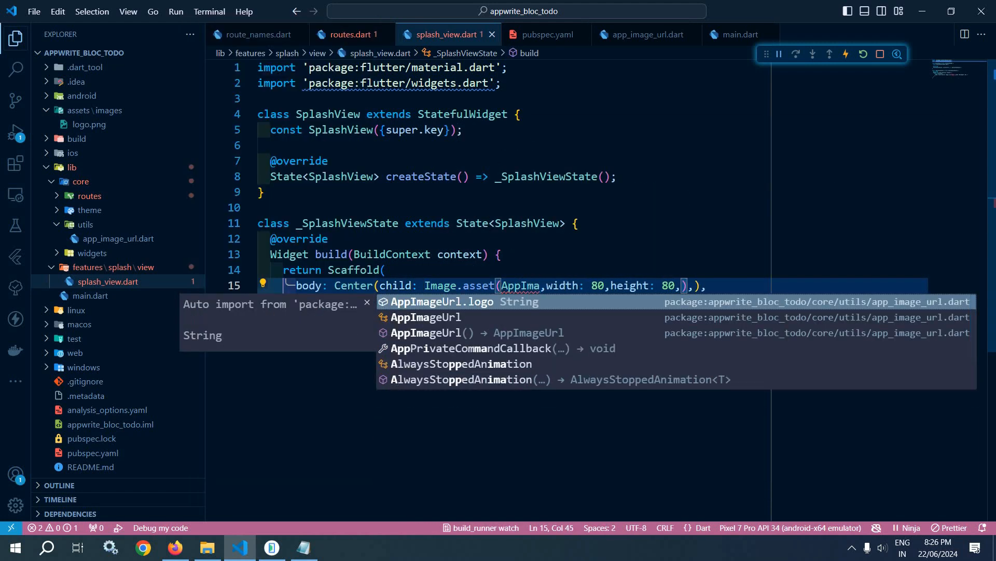
left_click(441, 301)
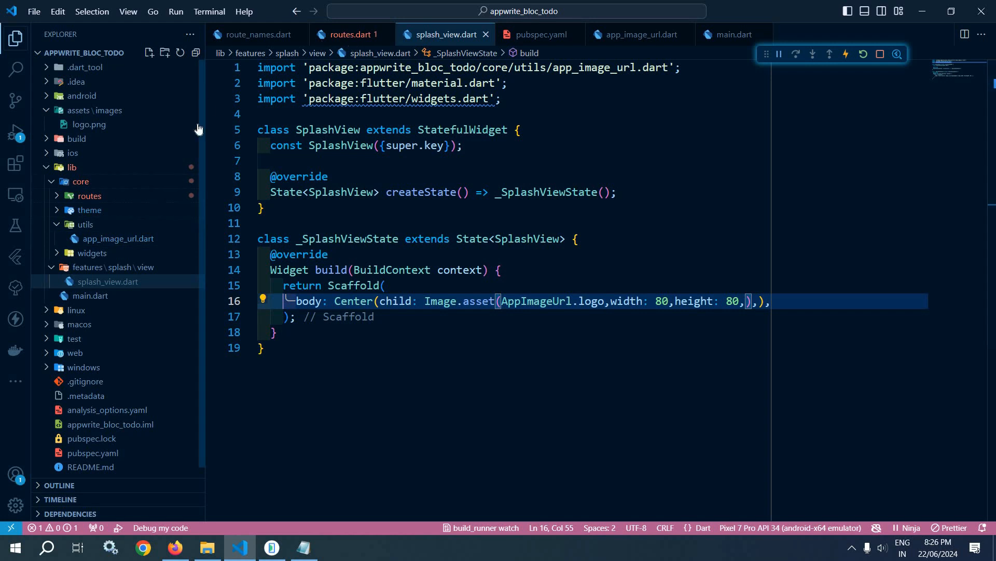
- Add the splash_view.dart import to lib/core/routes/routes.dart via quick fix
left_click(89, 195)
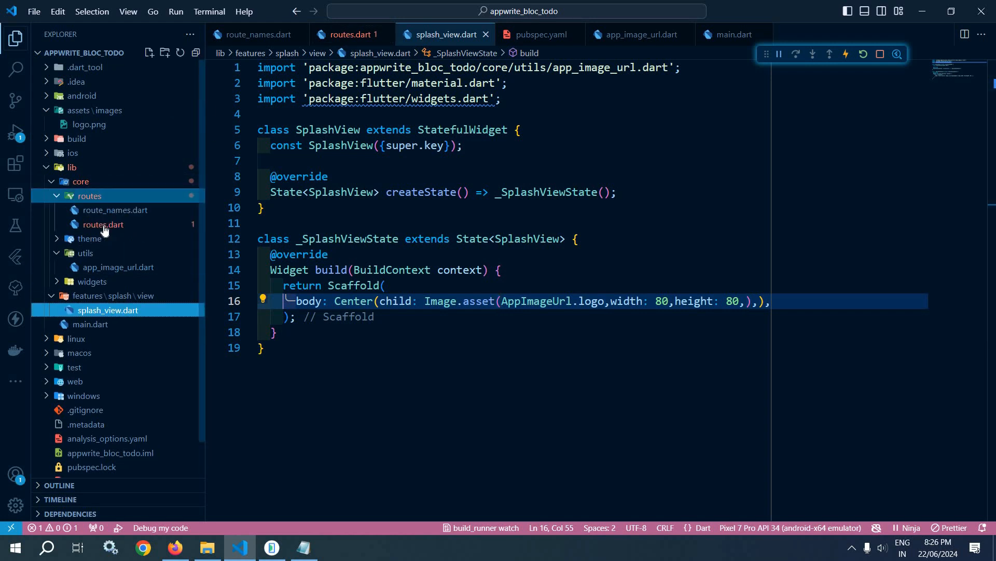
left_click(102, 224)
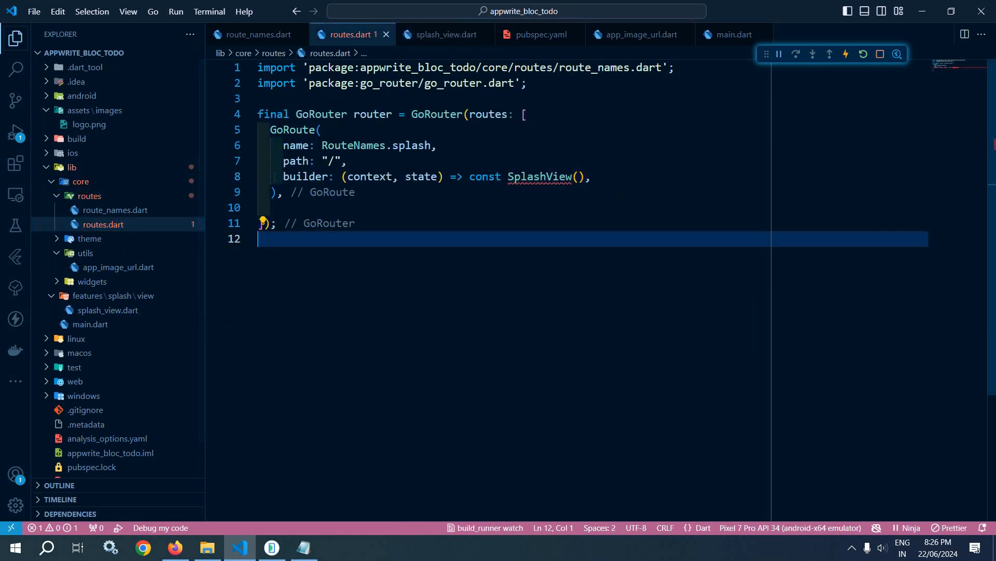
left_click(261, 177)
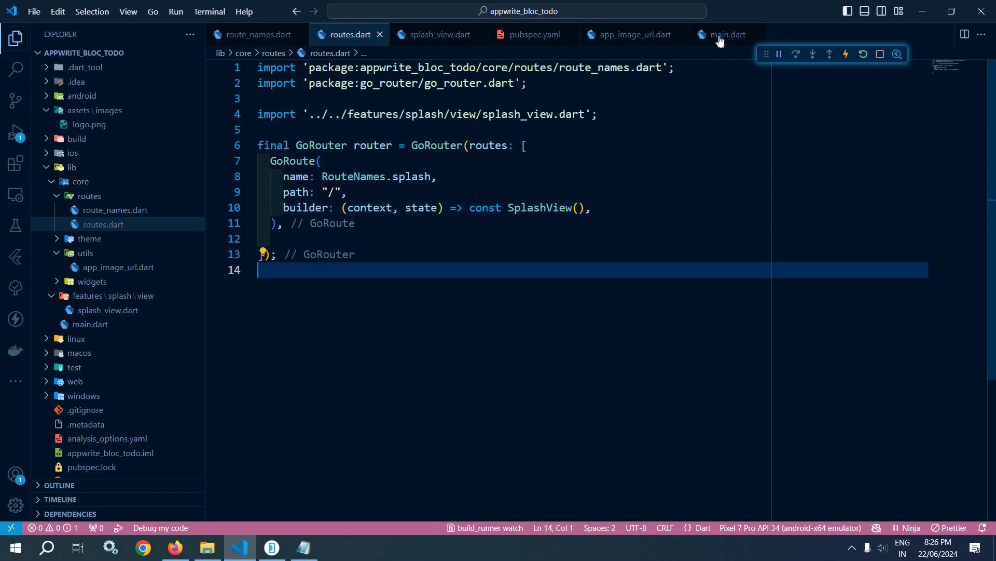
left_click(723, 35)
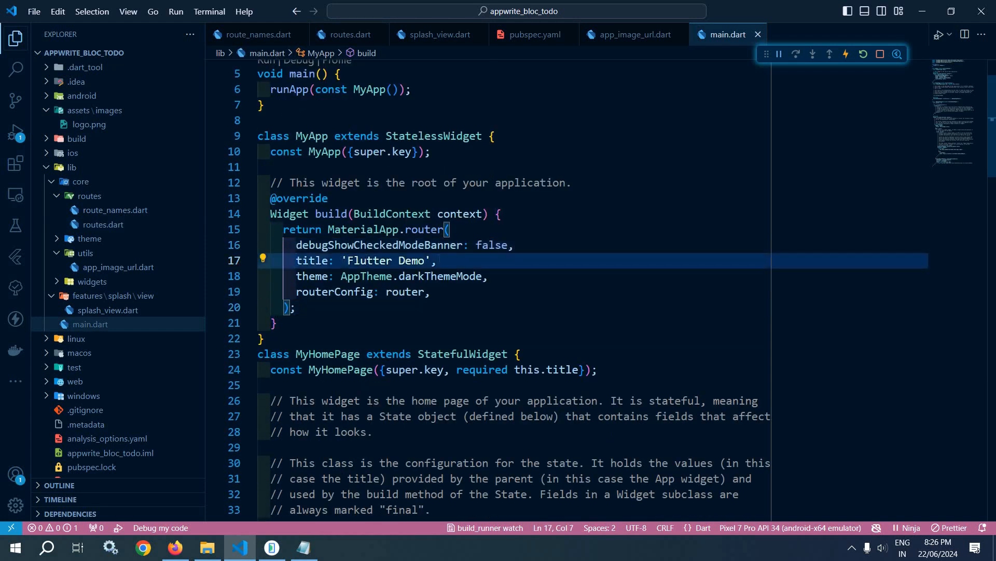
- Create lib/core/utils/app_string.dart with the AppString constants pasted from Notepad
double_click(386, 260)
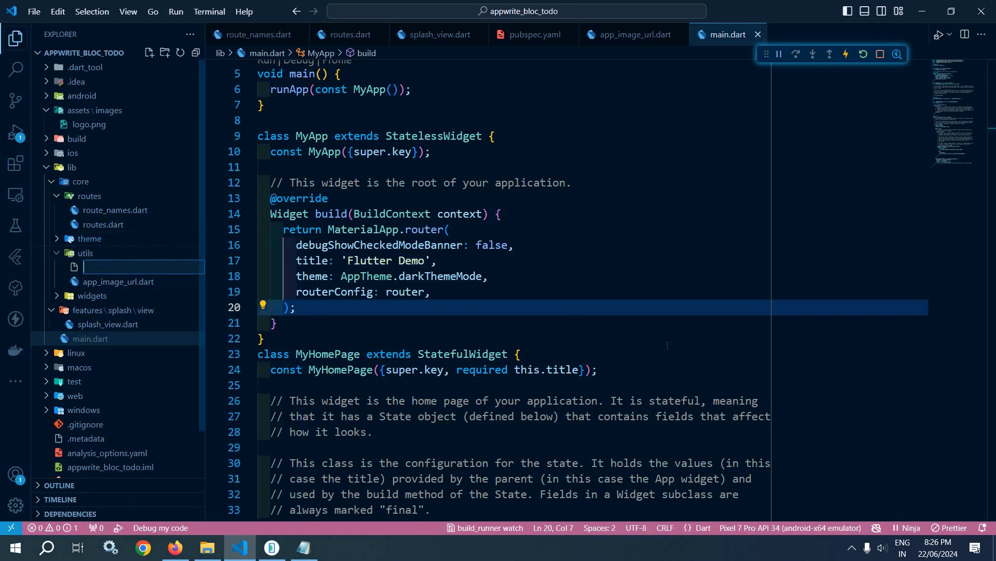
type("app_string.far")
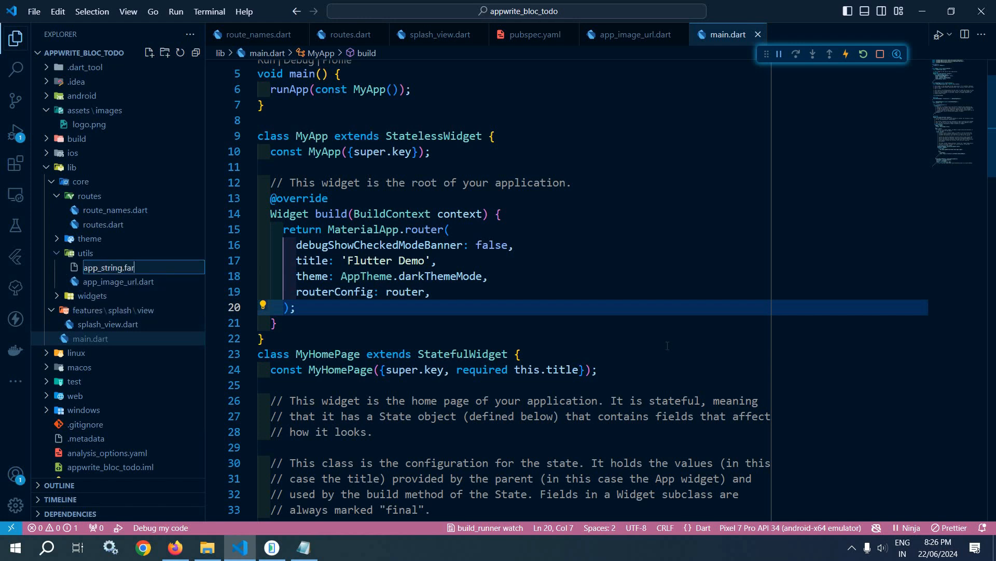
type("dart")
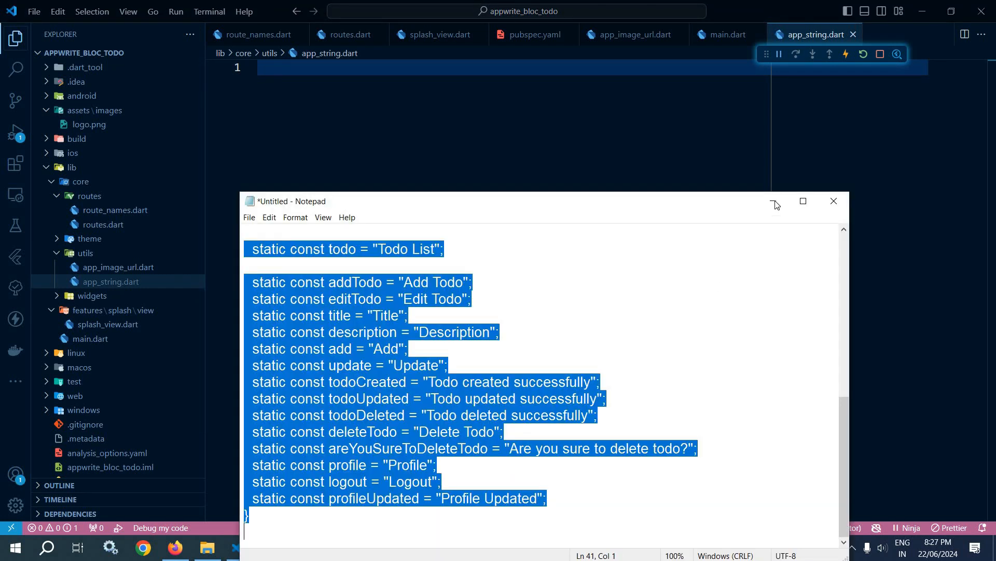
left_click(833, 201)
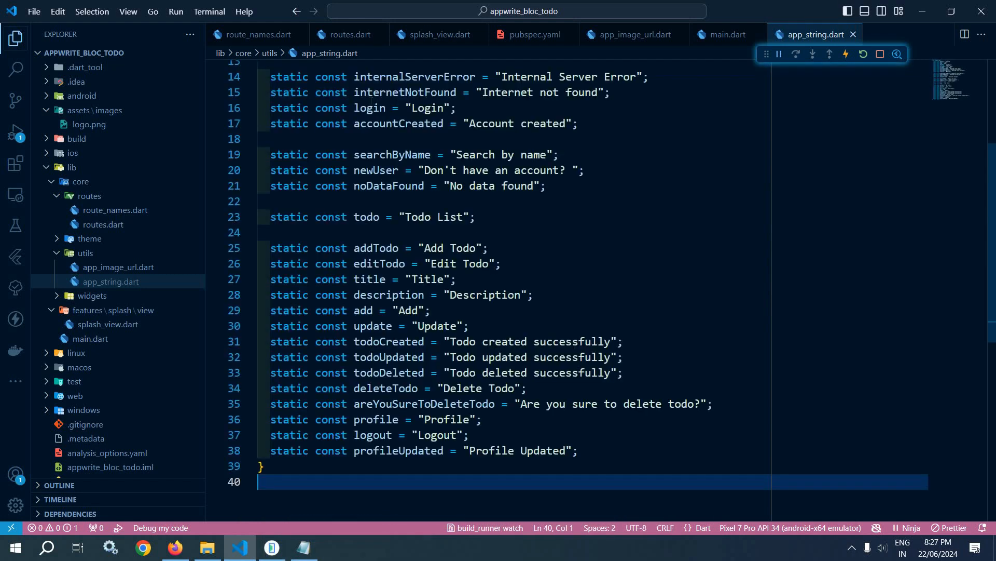
key("ctrl+a")
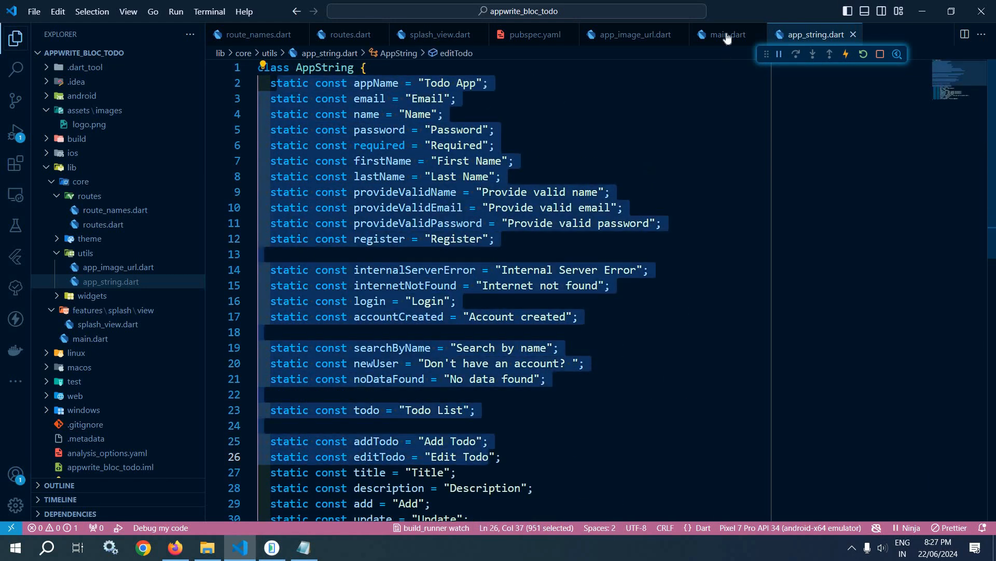
left_click(724, 35)
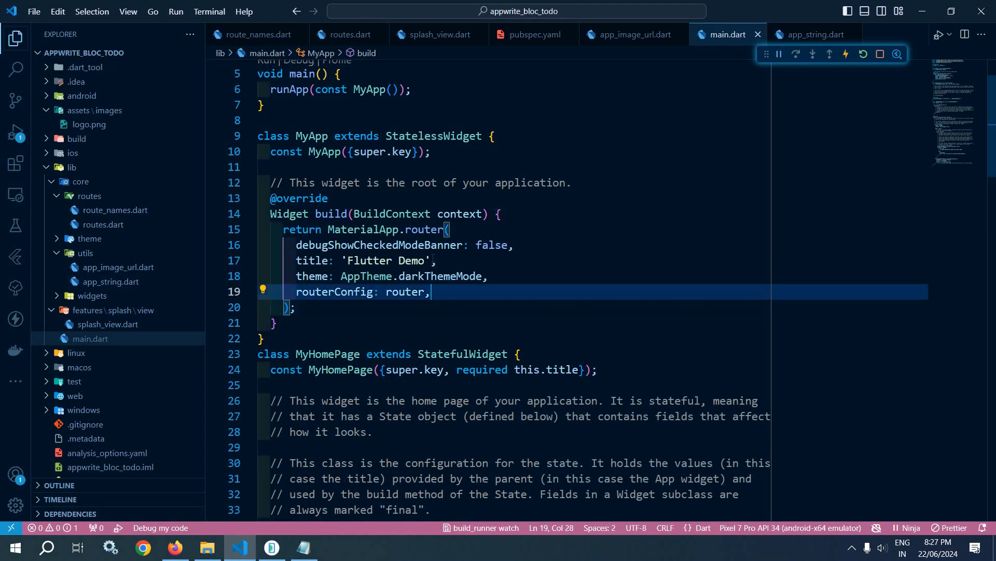
- Replace the 'Flutter Demo' title with AppString.appName and import core/utils/app_string.dart
double_click(386, 261)
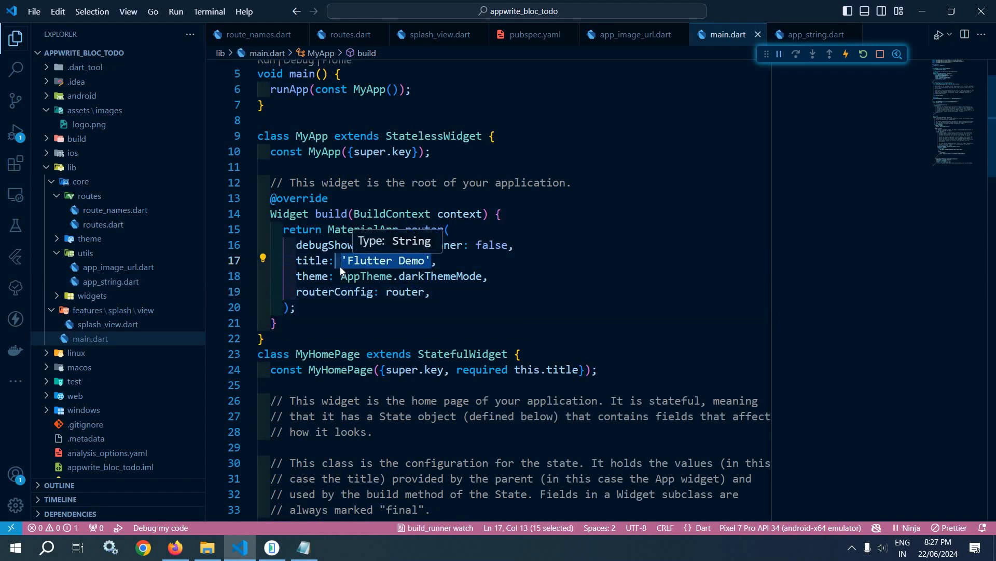
type("AppString.appName,")
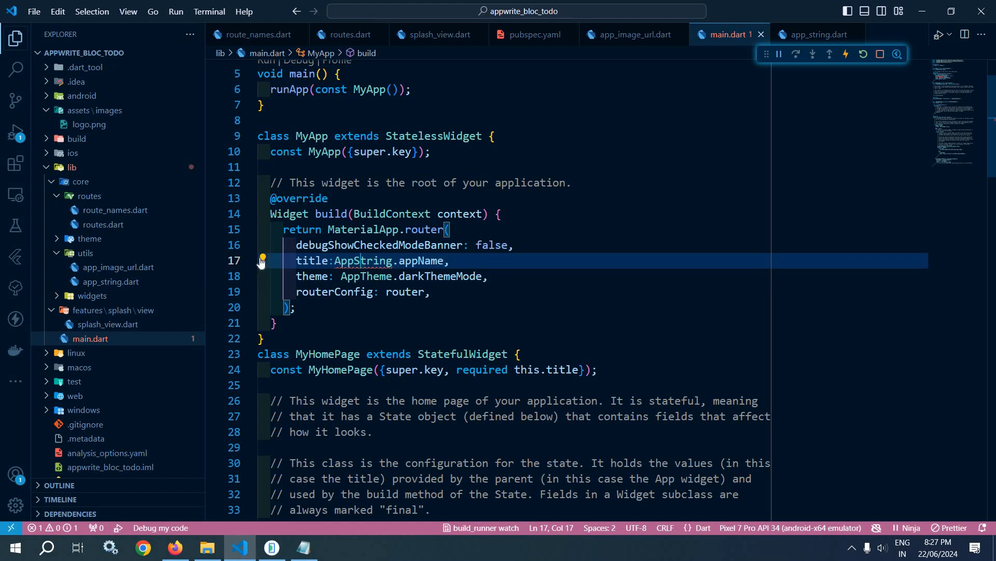
left_click(261, 260)
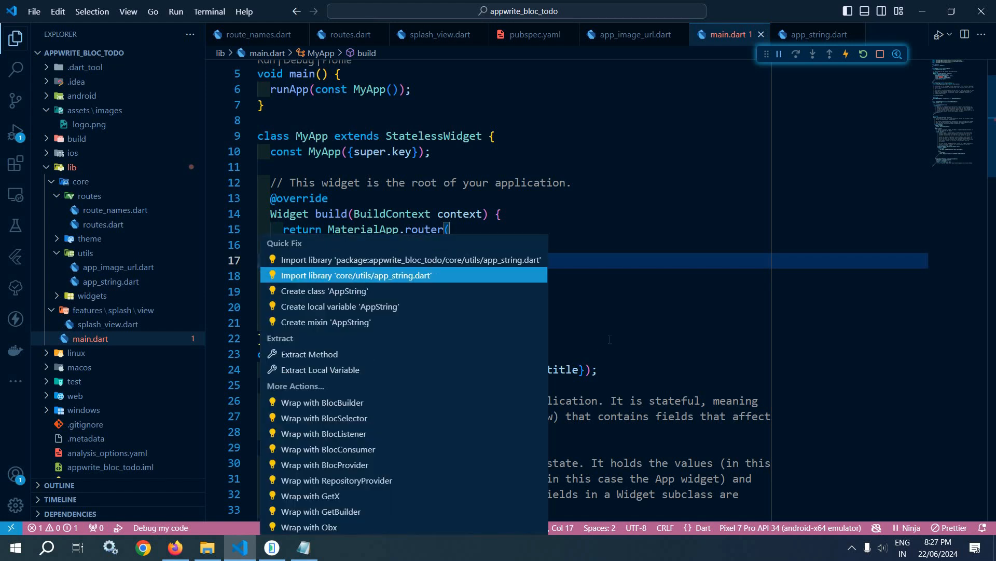
left_click(353, 275)
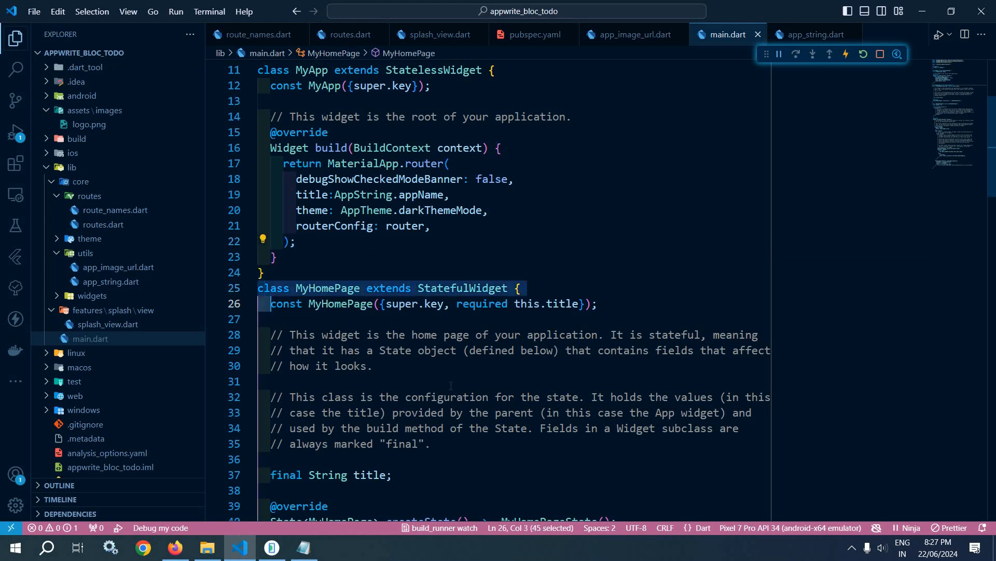
scroll("down", 3)
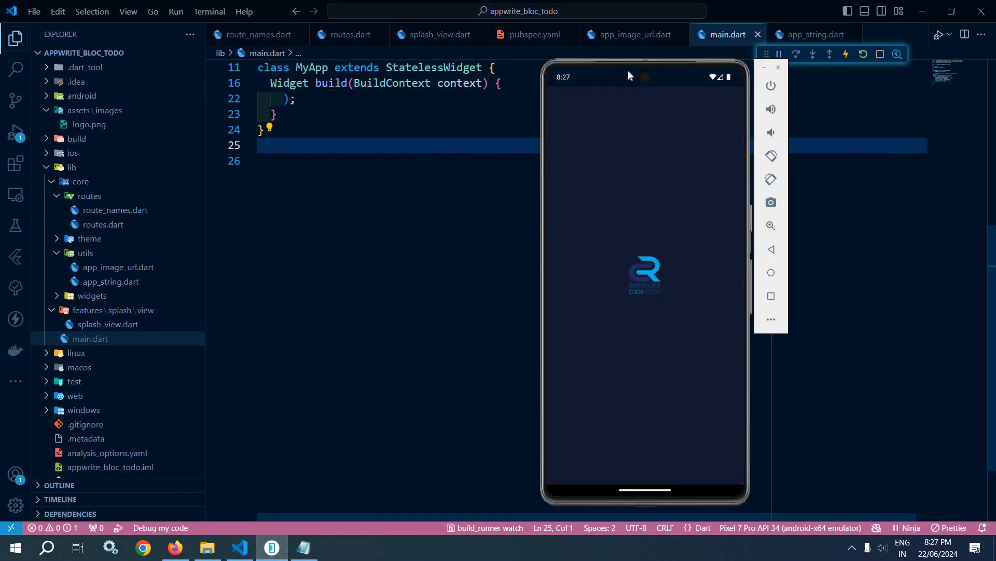
mouse_move(690, 283)
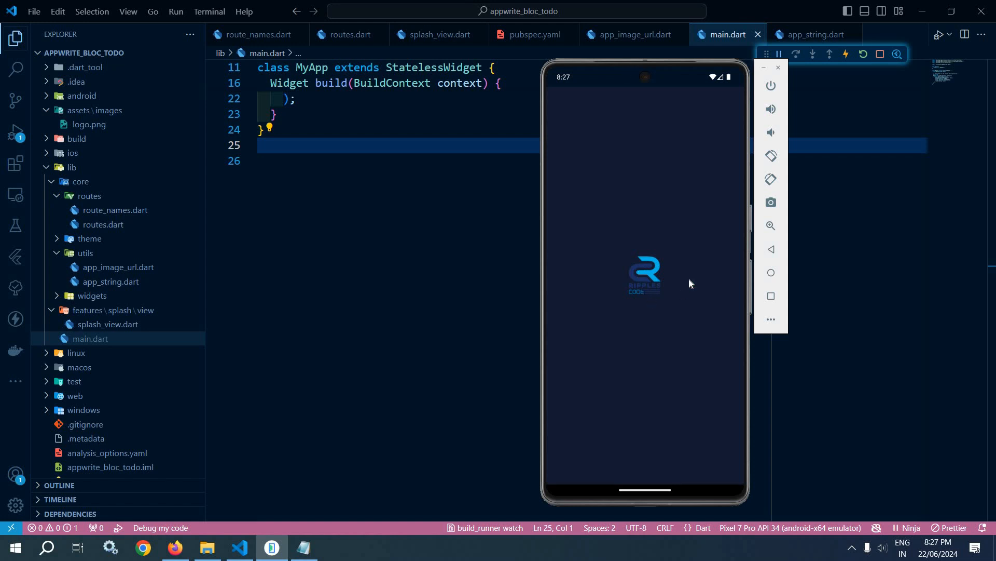